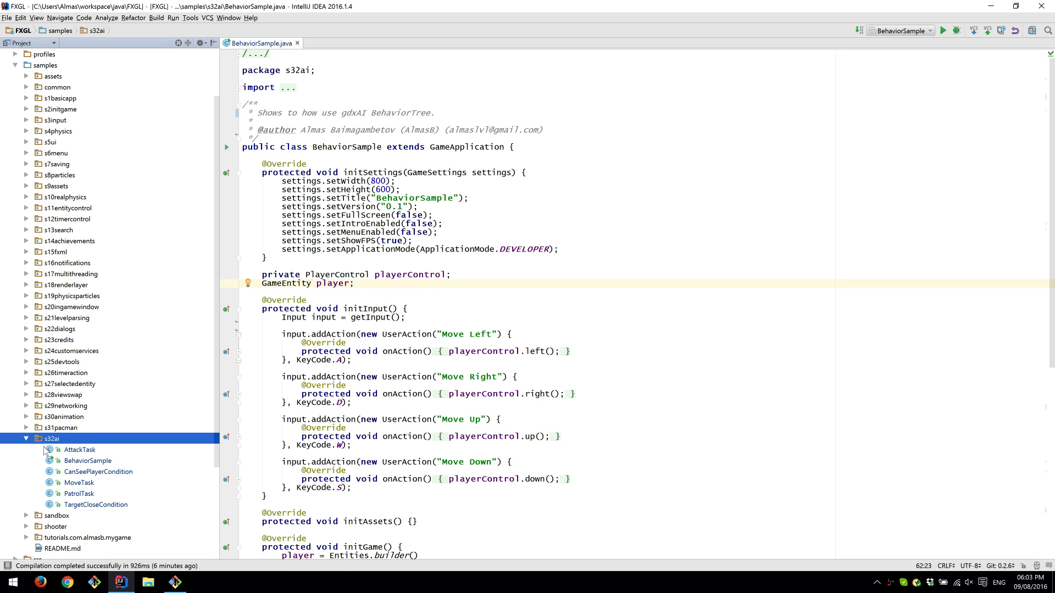
{"action": "mouse_move", "coordinate": [72, 445]}
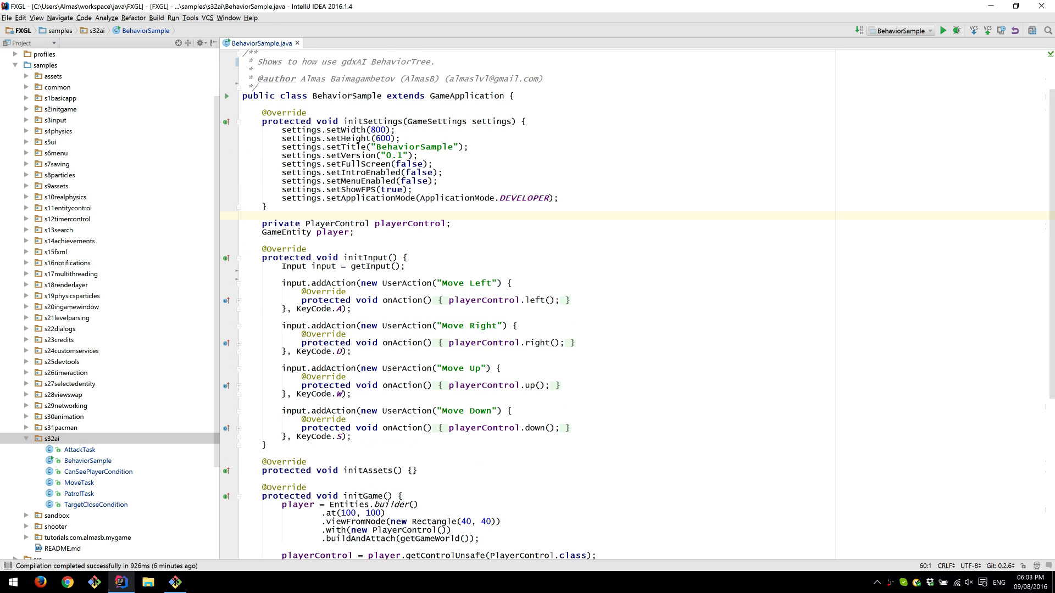
Run BehaviorSample.main() from the editor context menu to start the guards demo.
{"action": "scroll", "scroll_direction": "down", "scroll_amount": 3}
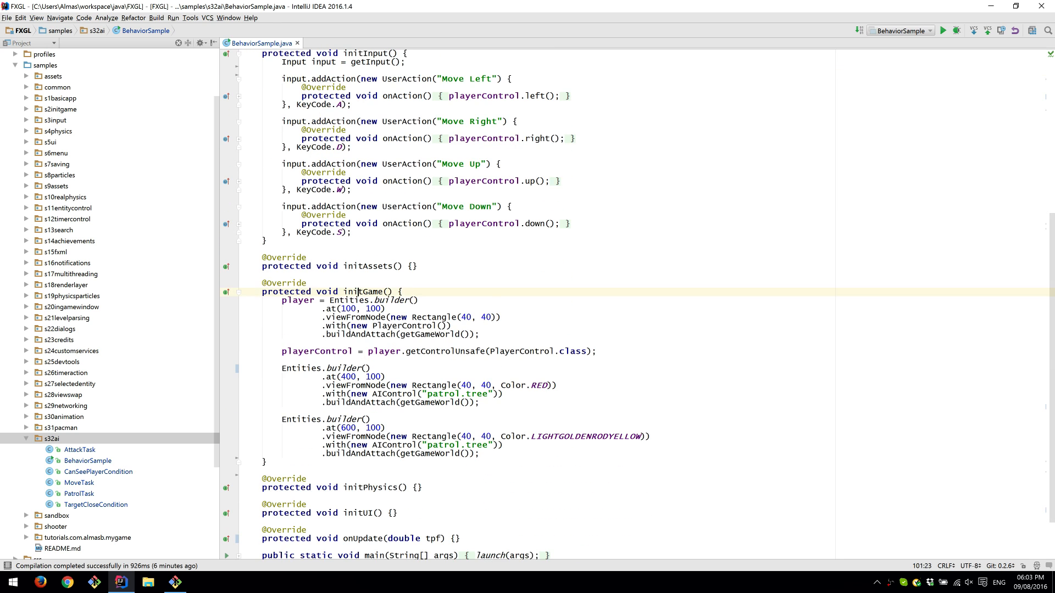
{"action": "scroll", "scroll_direction": "down", "scroll_amount": 3}
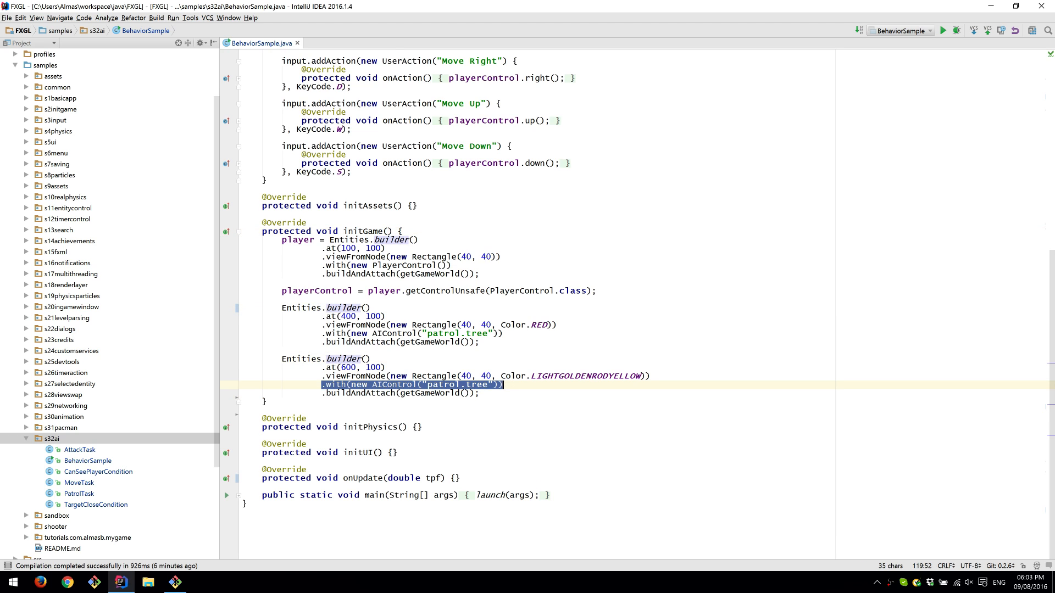
{"action": "left_click", "coordinate": [443, 384]}
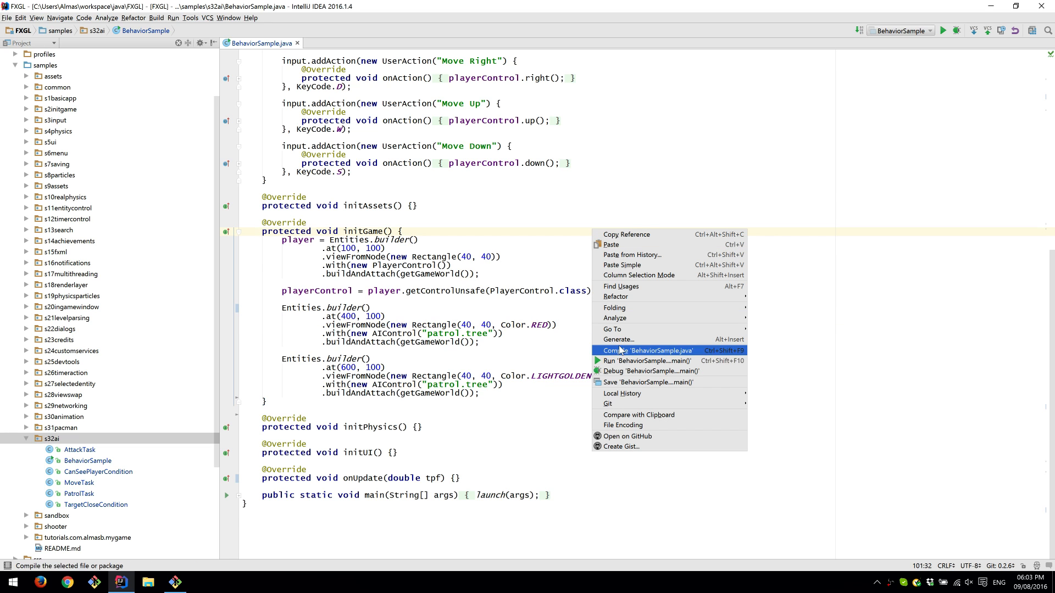
{"action": "left_click", "coordinate": [647, 350]}
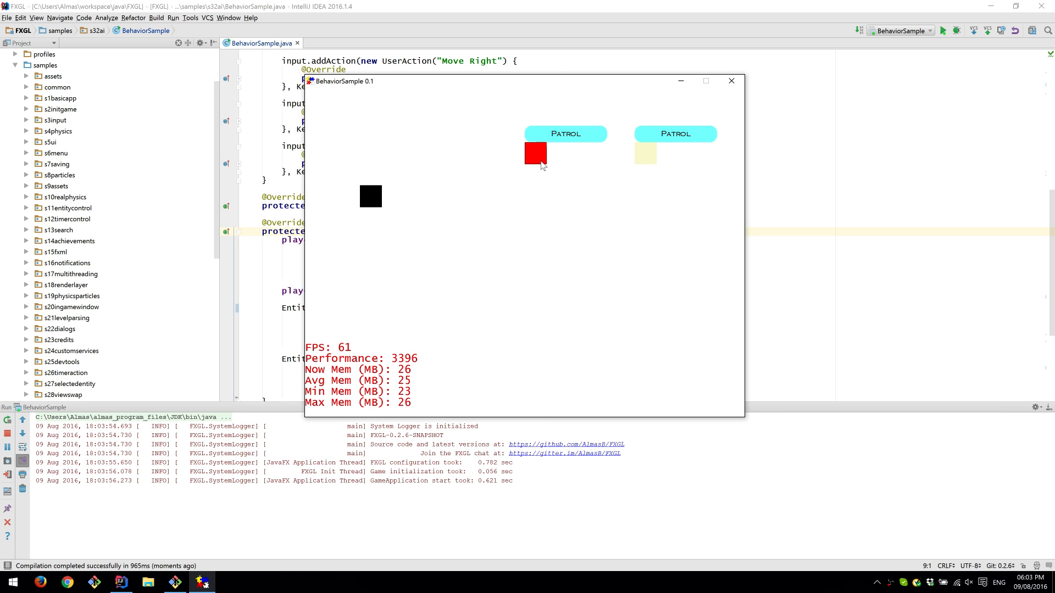
Watch the guards patrol and attack in the game window, then close the game.
{"action": "left_click_drag", "start_coordinate": [526, 80], "coordinate": [723, 62]}
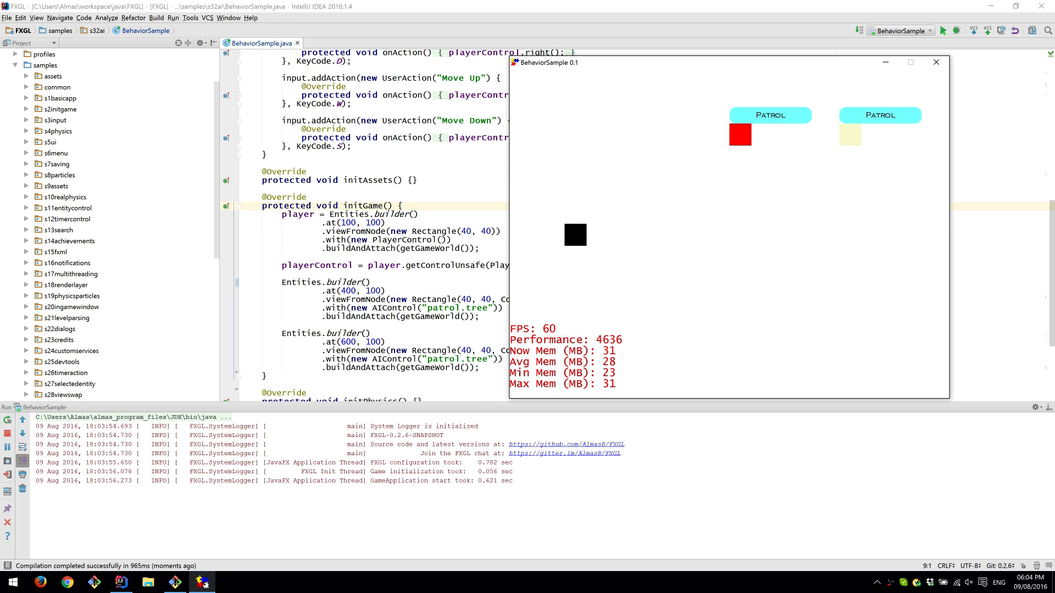
{"action": "mouse_move", "coordinate": [585, 167]}
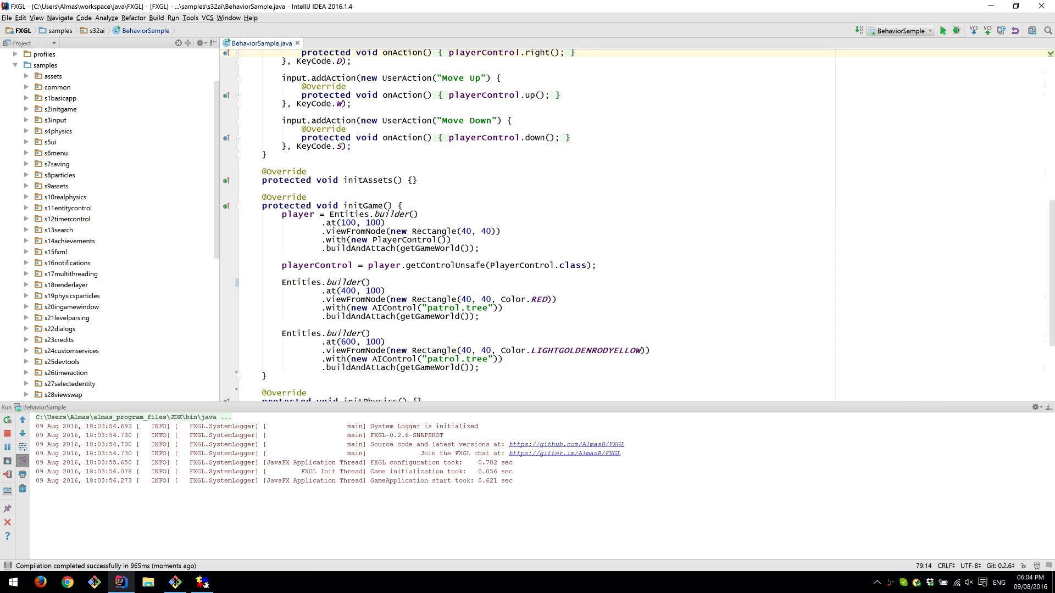
{"action": "left_click", "coordinate": [945, 30]}
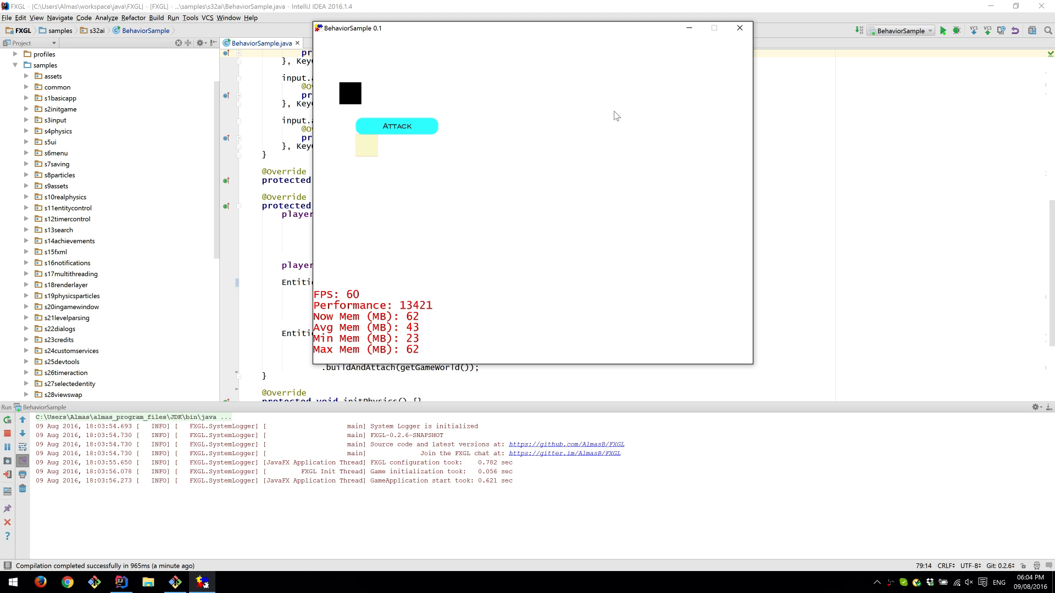
{"action": "left_click", "coordinate": [740, 28]}
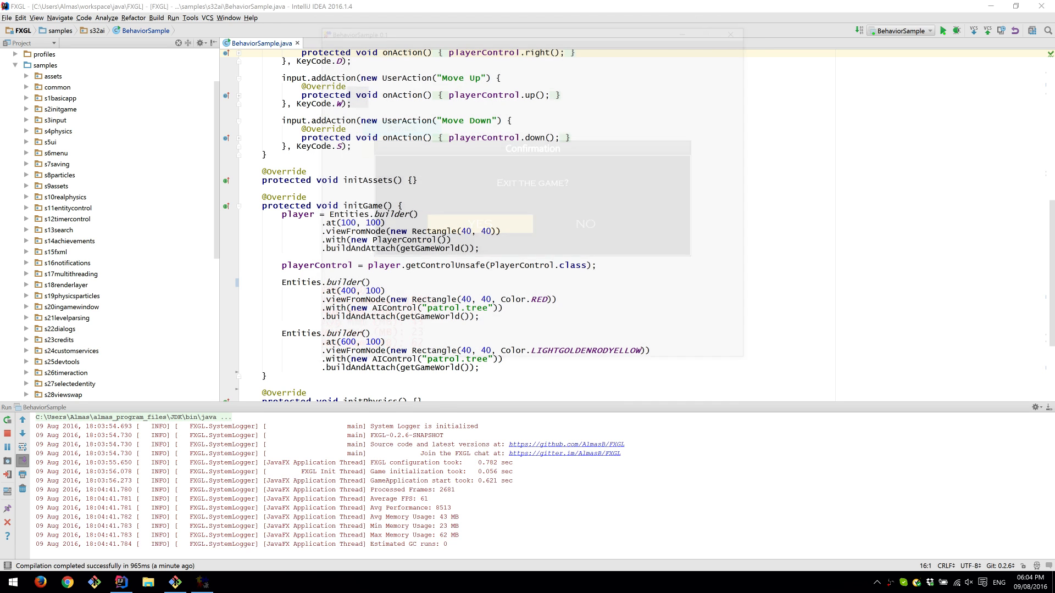
Confirm the game exit and open patrol.tree from samples > assets > ai to view the behavior tree.
{"action": "left_click", "coordinate": [479, 223]}
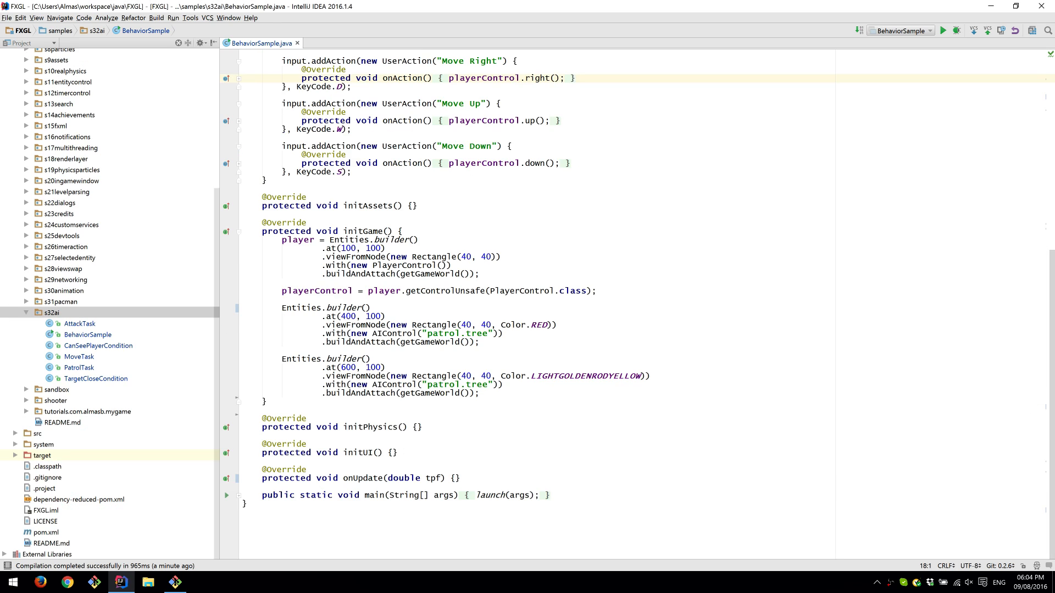
{"action": "left_click", "coordinate": [453, 265]}
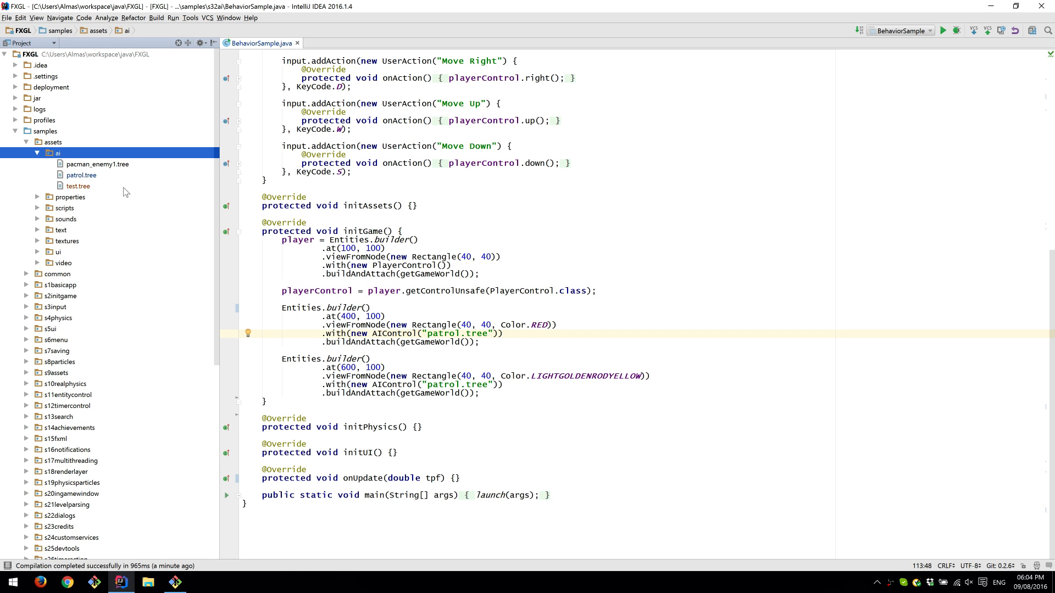
{"action": "double_click", "coordinate": [80, 175]}
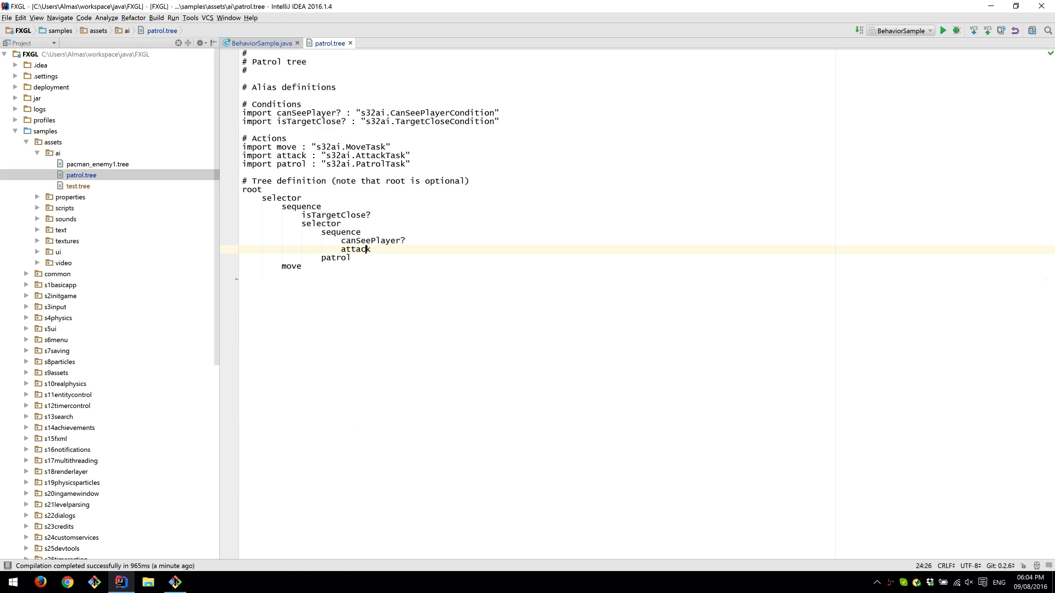
{"action": "key", "text": "ctrl+a"}
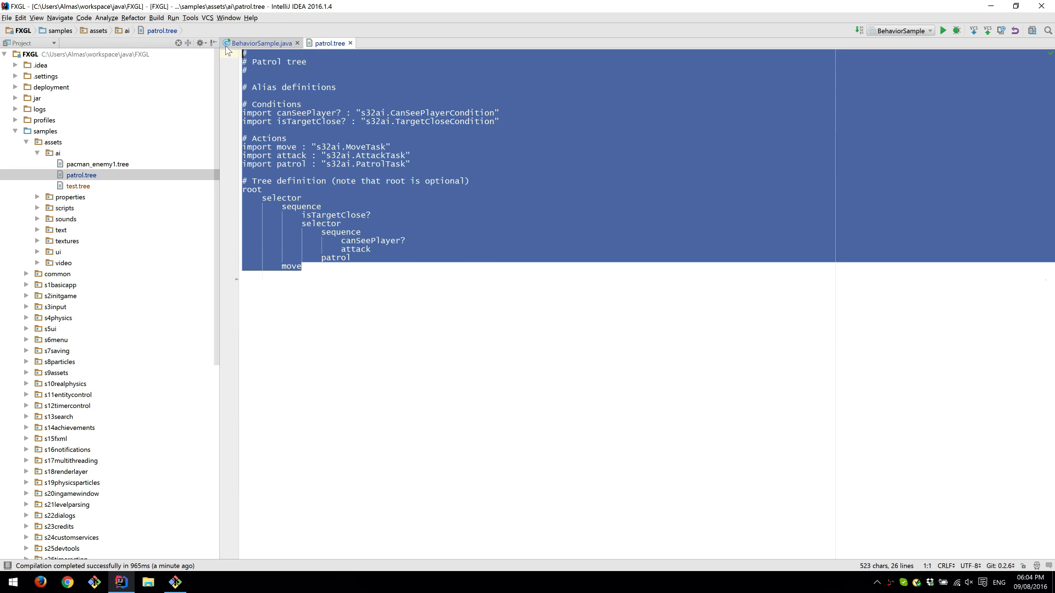
{"action": "left_click", "coordinate": [370, 249]}
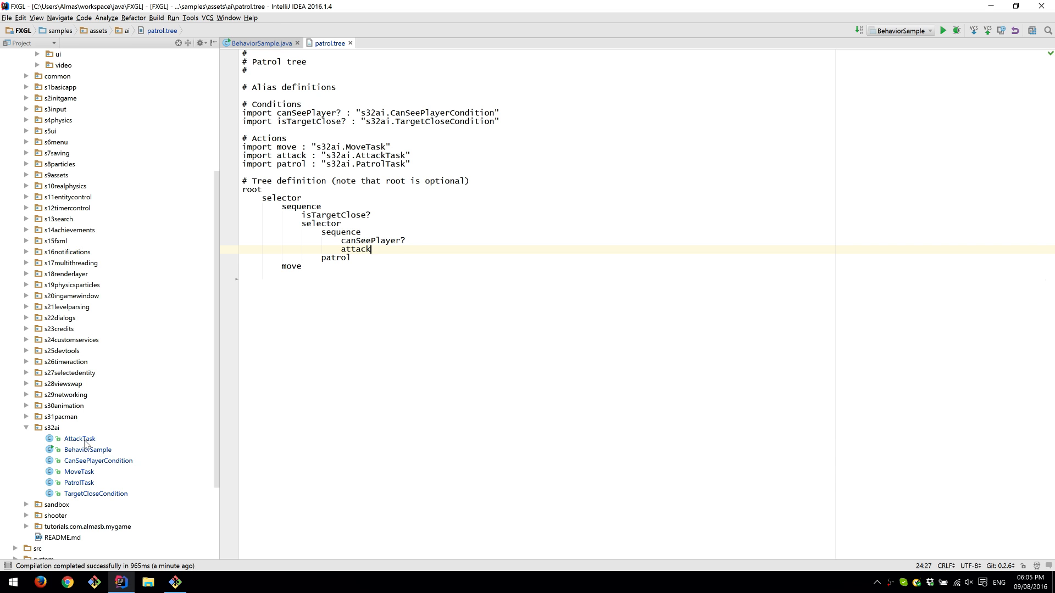
Open the AttackTask and TargetCloseCondition classes from the s32ai package for reading.
{"action": "double_click", "coordinate": [79, 439]}
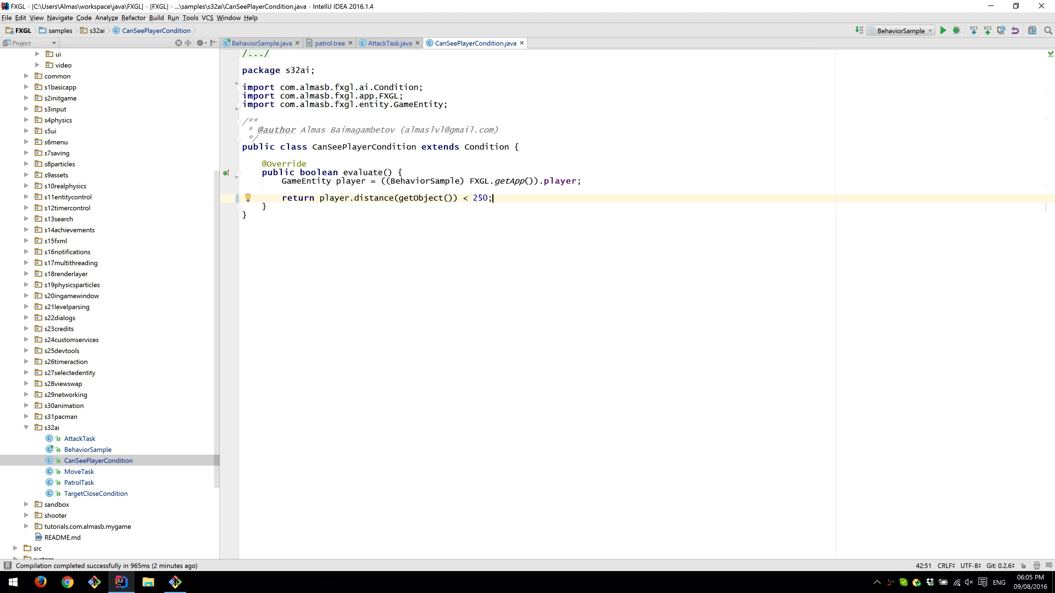
{"action": "left_click", "coordinate": [96, 494]}
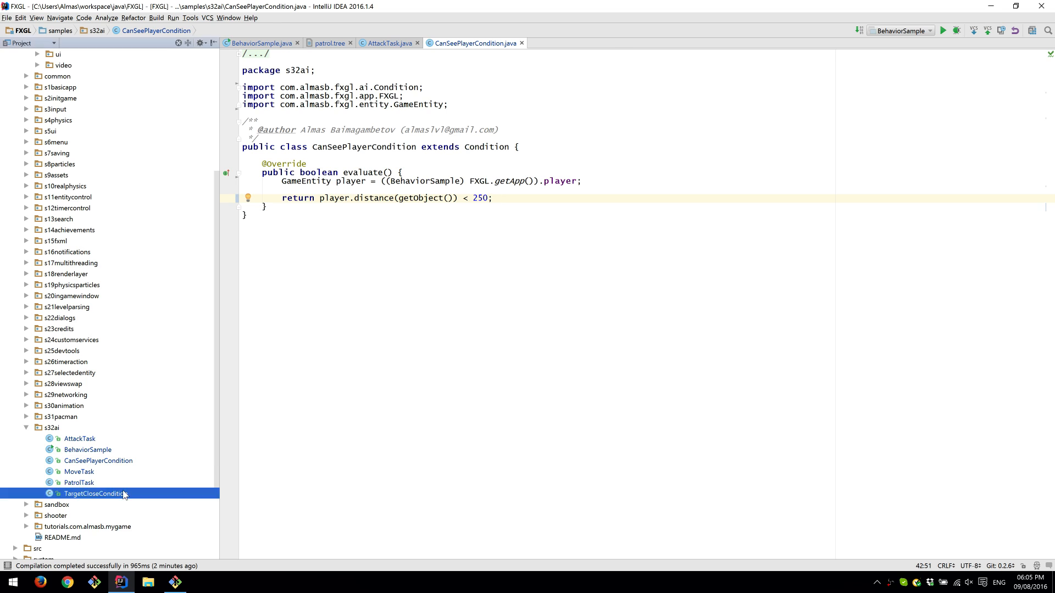
{"action": "double_click", "coordinate": [95, 494]}
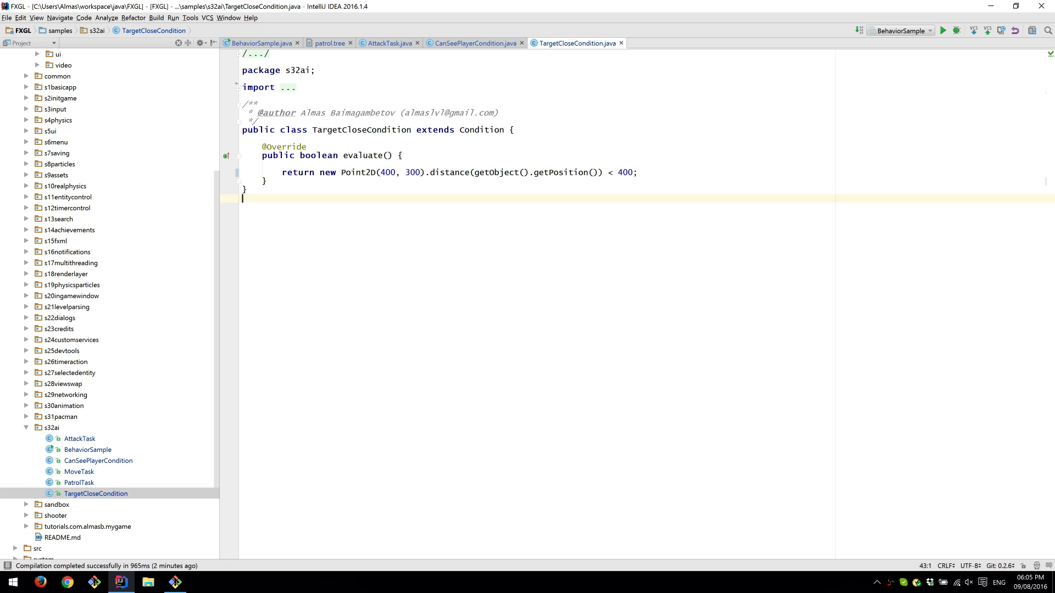
{"action": "mouse_move", "coordinate": [149, 482]}
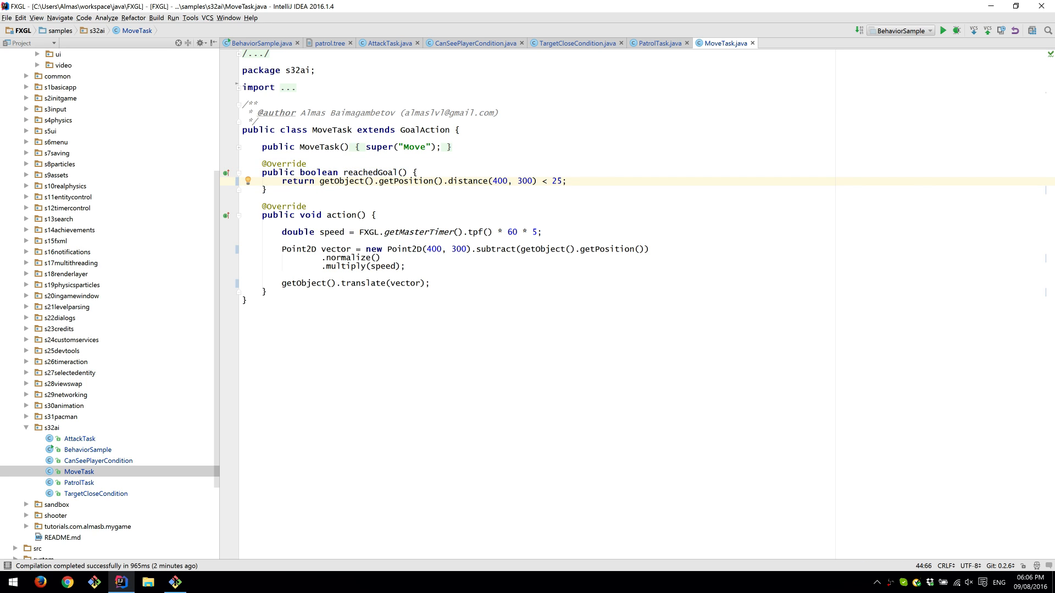
Review MoveTask's move vector calculation in the editor.
{"action": "left_click", "coordinate": [407, 266]}
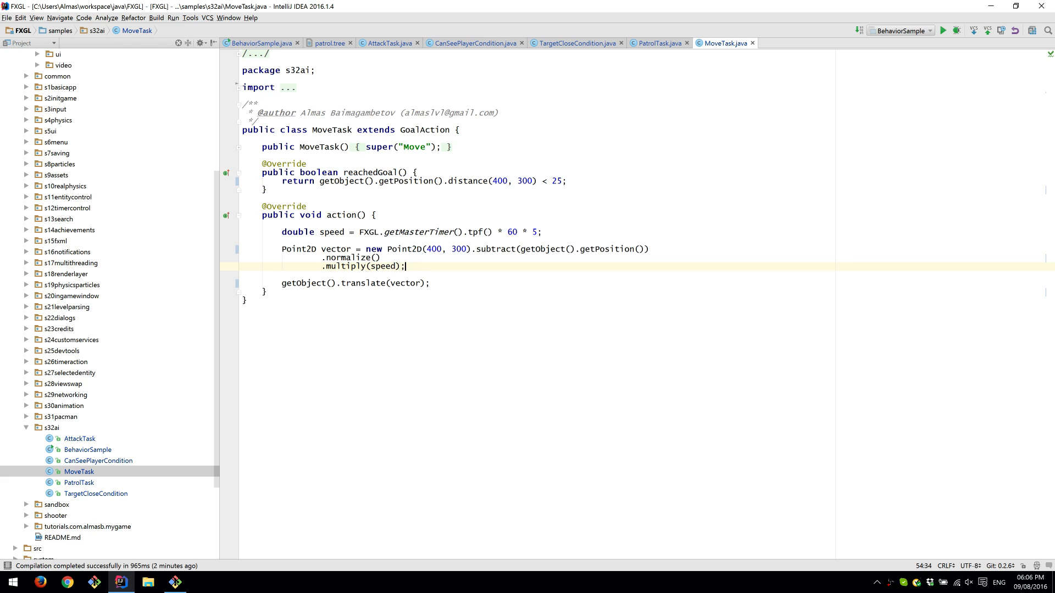
{"action": "left_click_drag", "start_coordinate": [282, 232], "coordinate": [430, 283]}
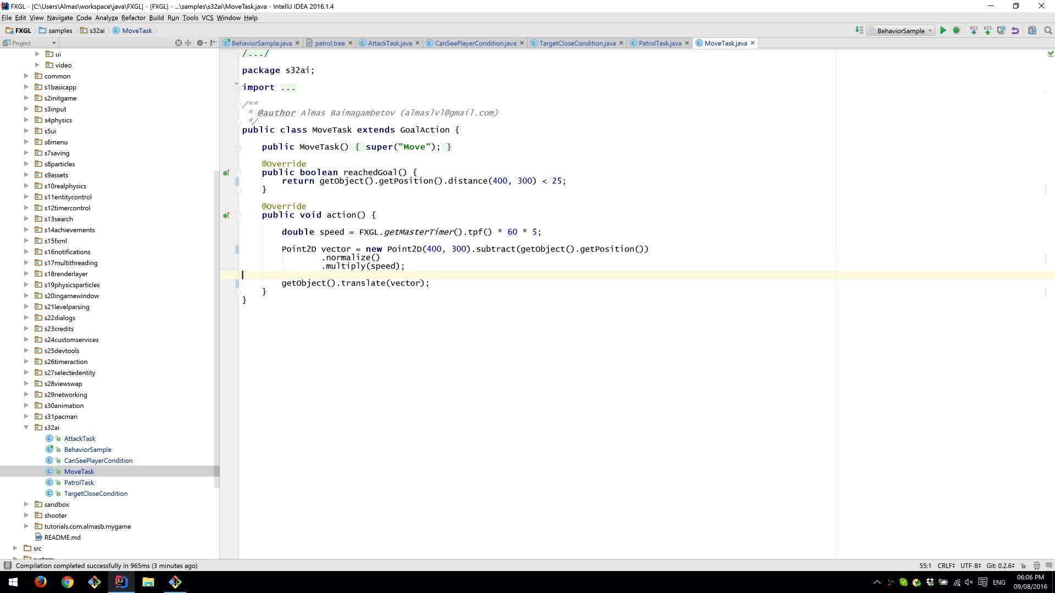
Walk through the patrol.tree alias imports and the nested selector/sequence nodes.
{"action": "left_click", "coordinate": [328, 42]}
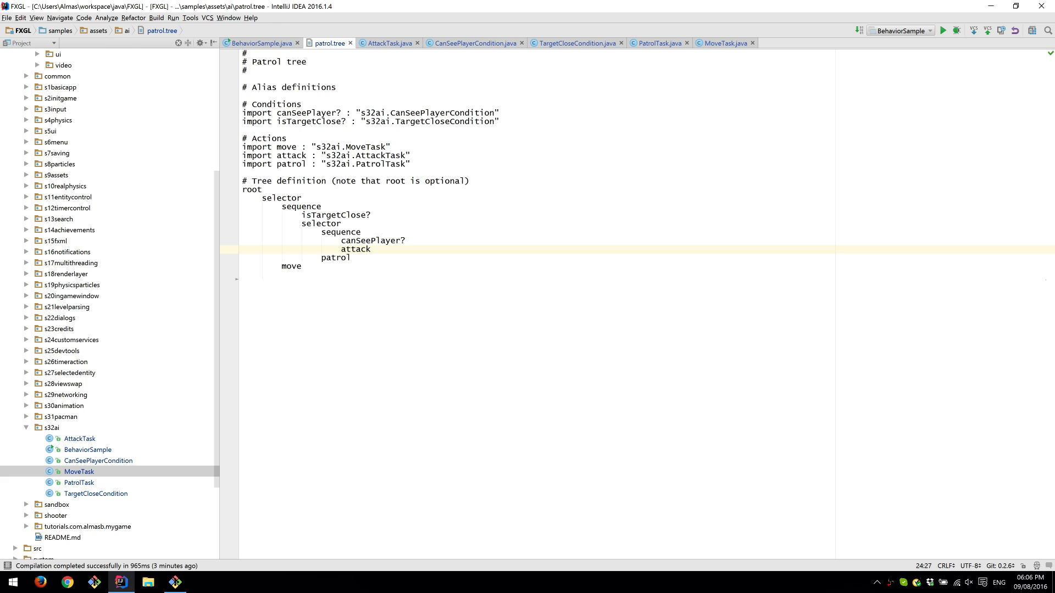
{"action": "left_click_drag", "start_coordinate": [247, 112], "coordinate": [411, 164]}
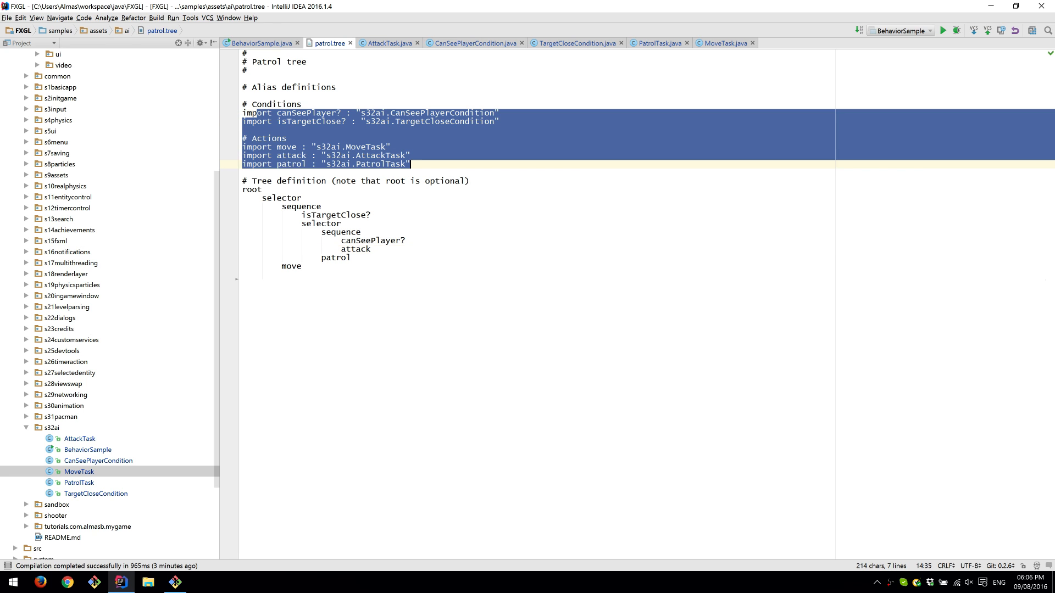
{"action": "left_click", "coordinate": [412, 164]}
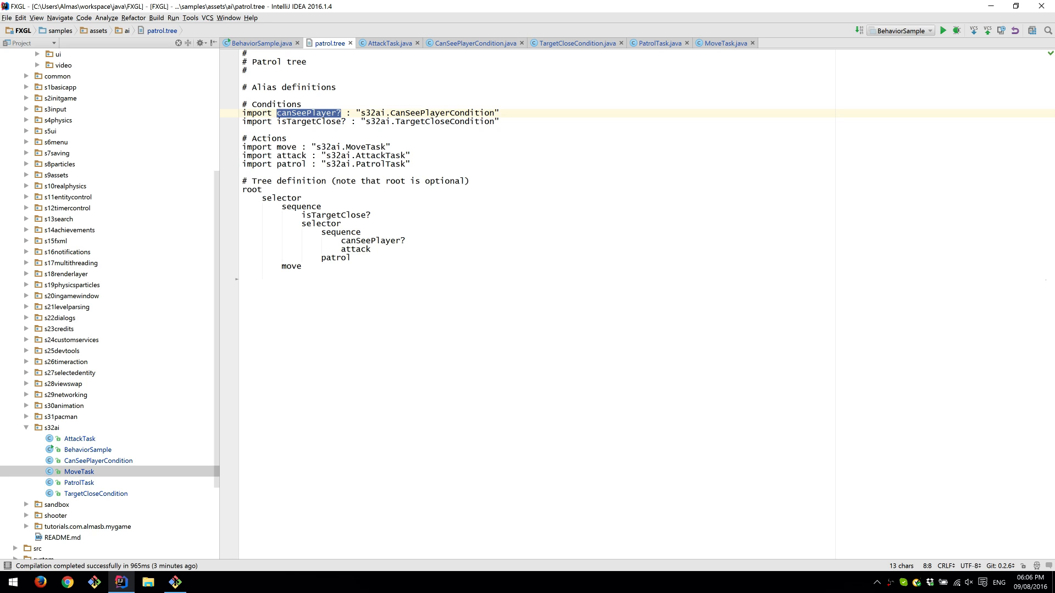
{"action": "left_click_drag", "start_coordinate": [264, 198], "coordinate": [361, 232]}
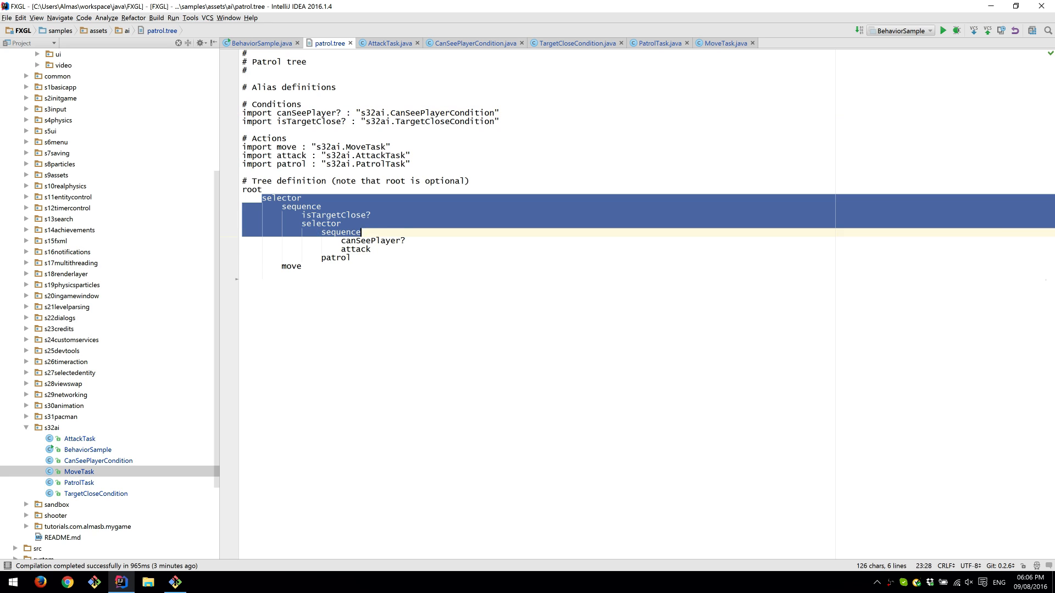
{"action": "left_click", "coordinate": [302, 266]}
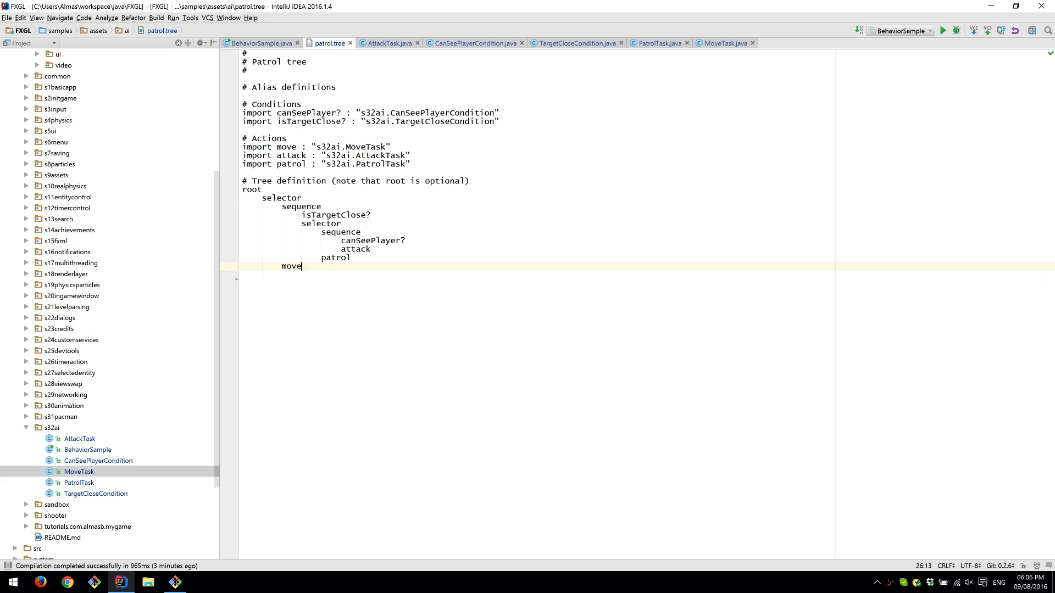
{"action": "left_click", "coordinate": [310, 205]}
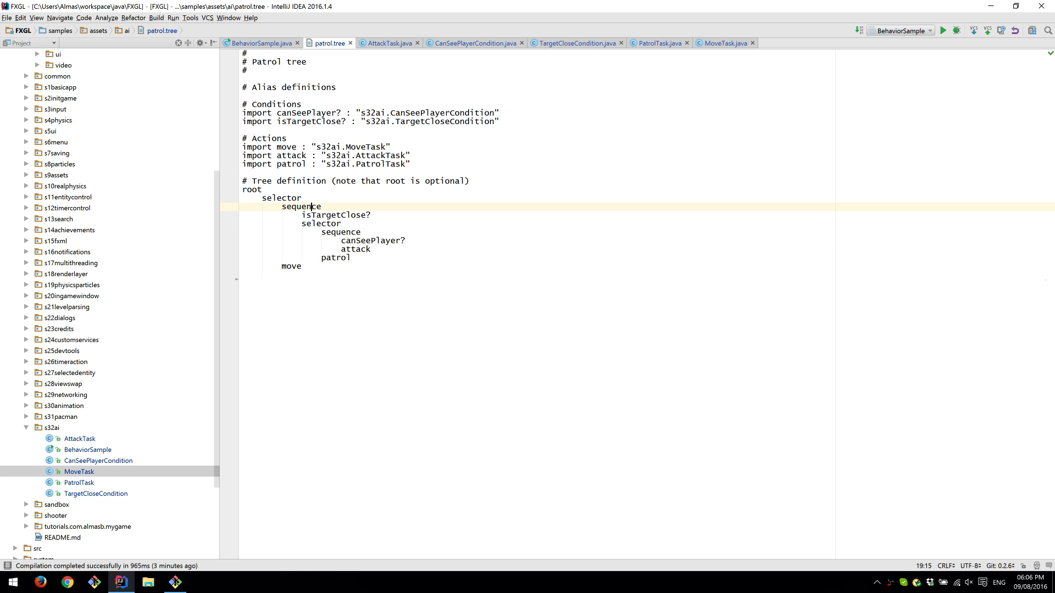
{"action": "double_click", "coordinate": [301, 206]}
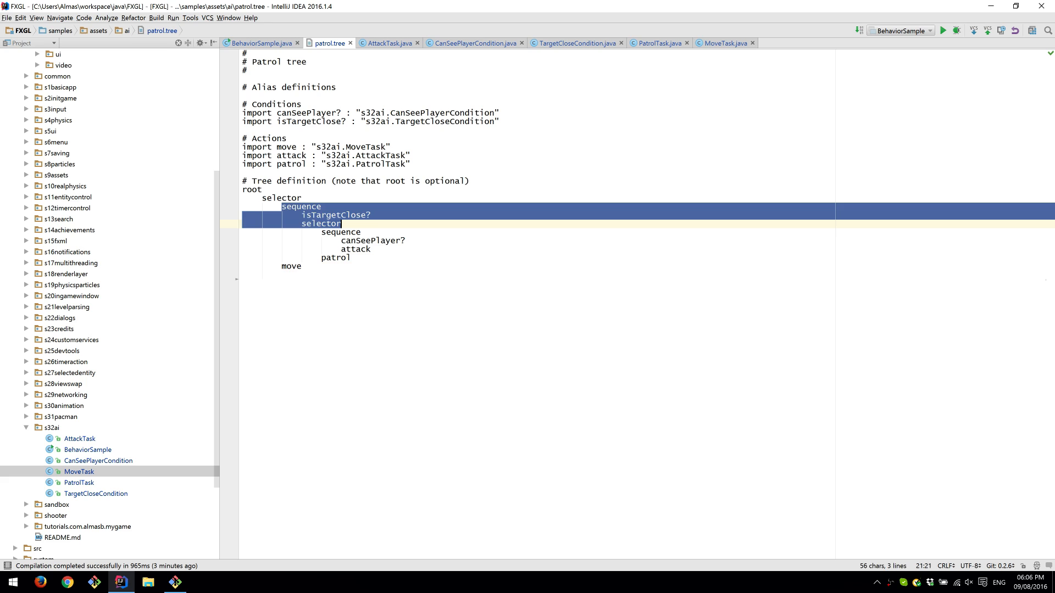
{"action": "left_click", "coordinate": [343, 232]}
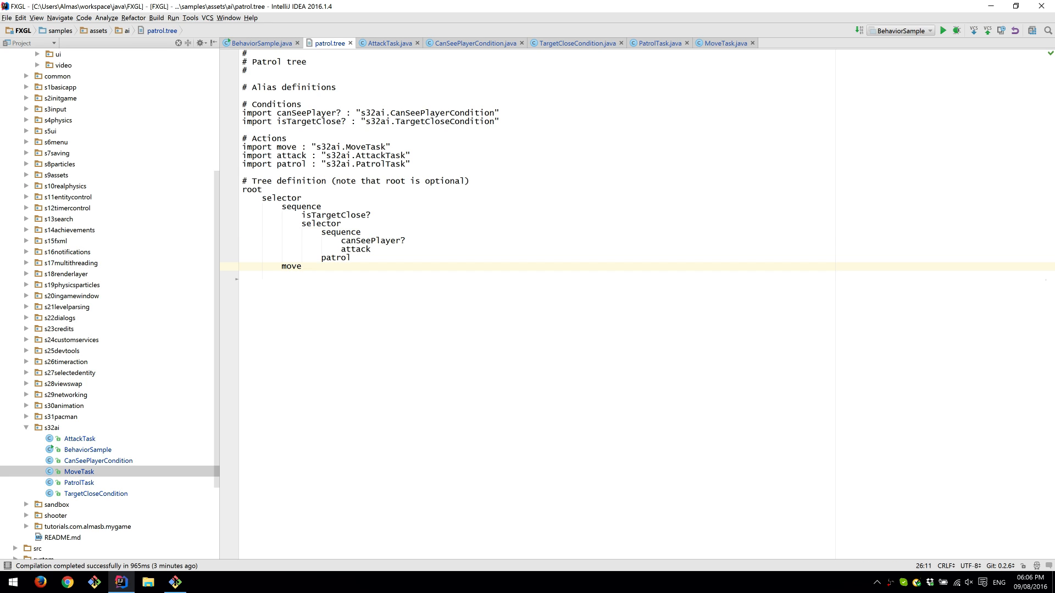
Point out the inner selector, move, attack, canSeePlayer? and isTargetClose? nodes, then launch BehaviorSample.
{"action": "left_click", "coordinate": [323, 223]}
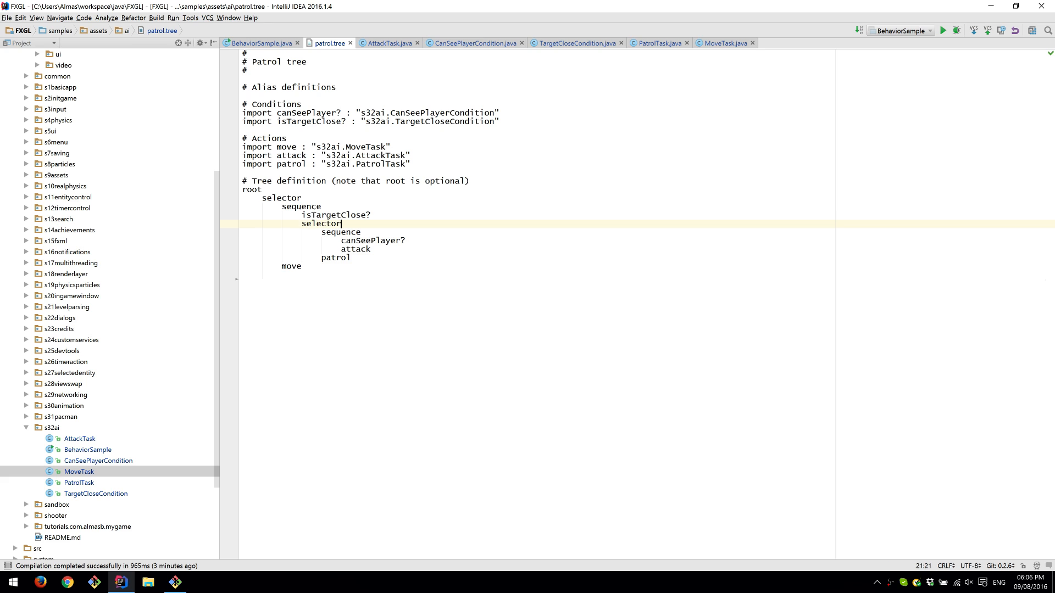
{"action": "left_click", "coordinate": [301, 266]}
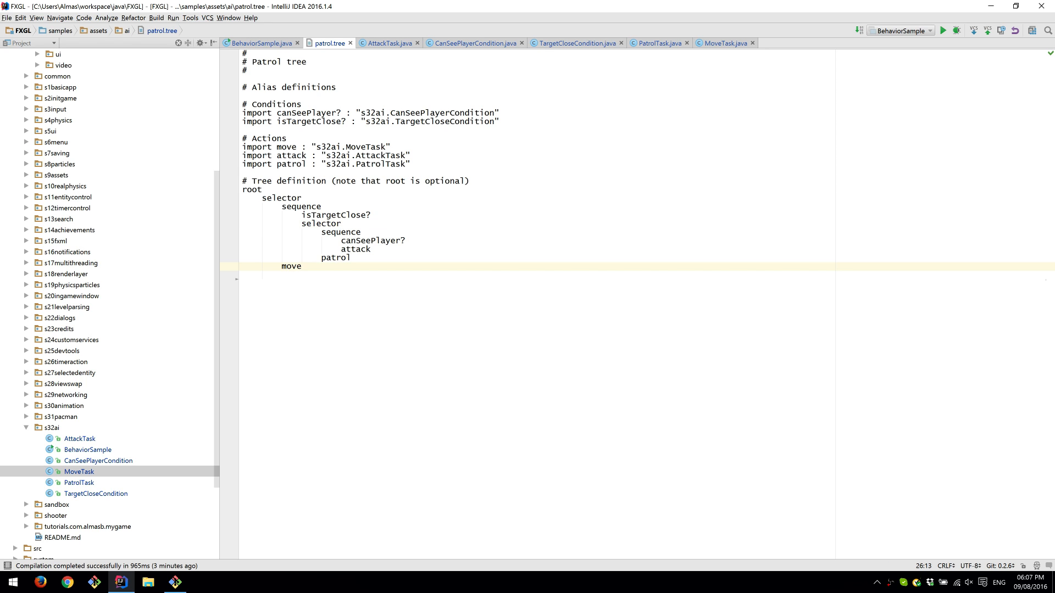
{"action": "left_click", "coordinate": [341, 223]}
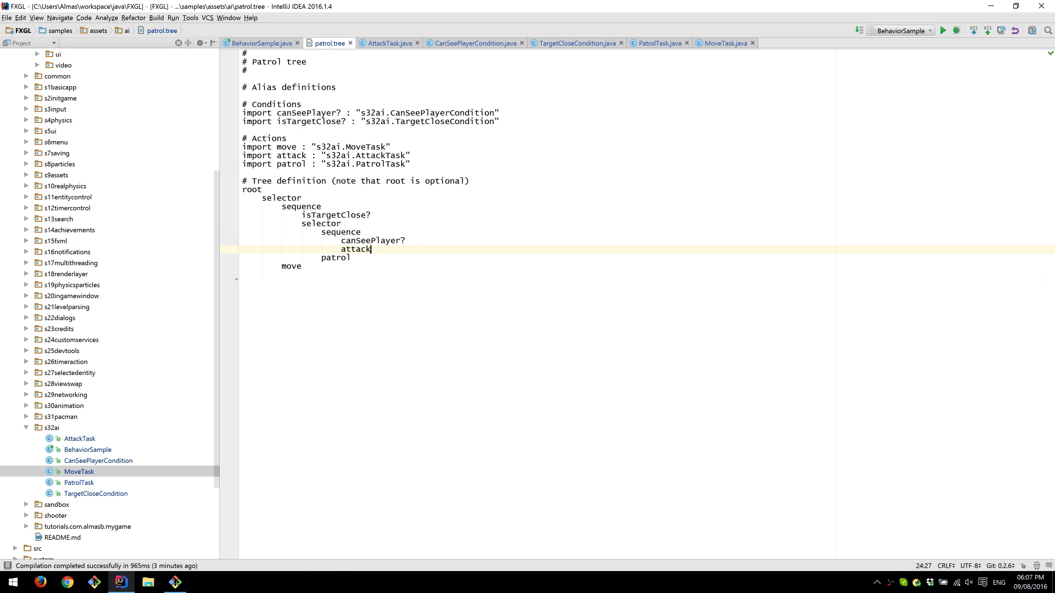
{"action": "double_click", "coordinate": [372, 241]}
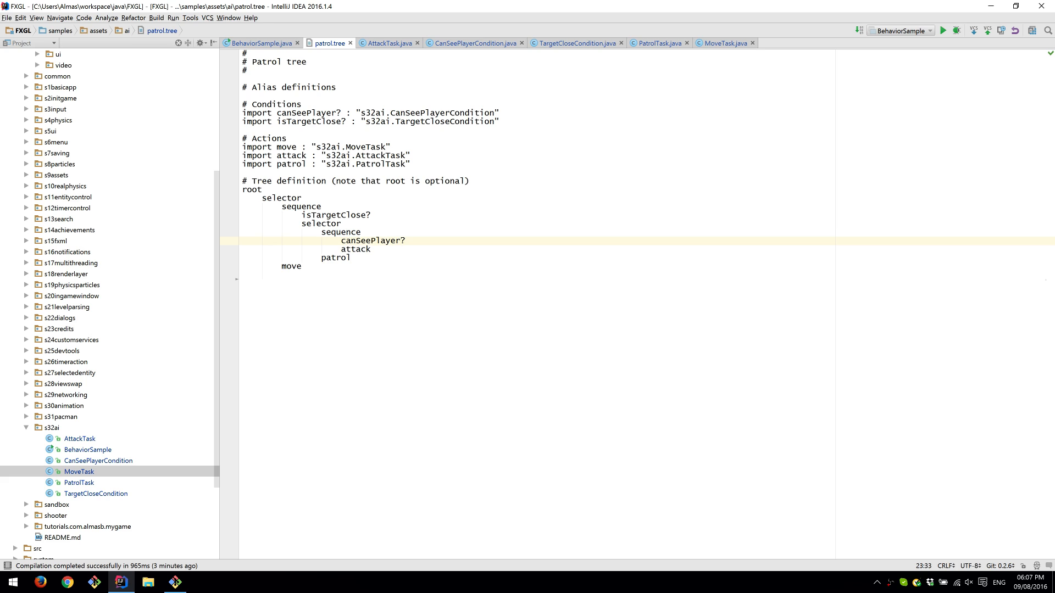
{"action": "left_click", "coordinate": [334, 214]}
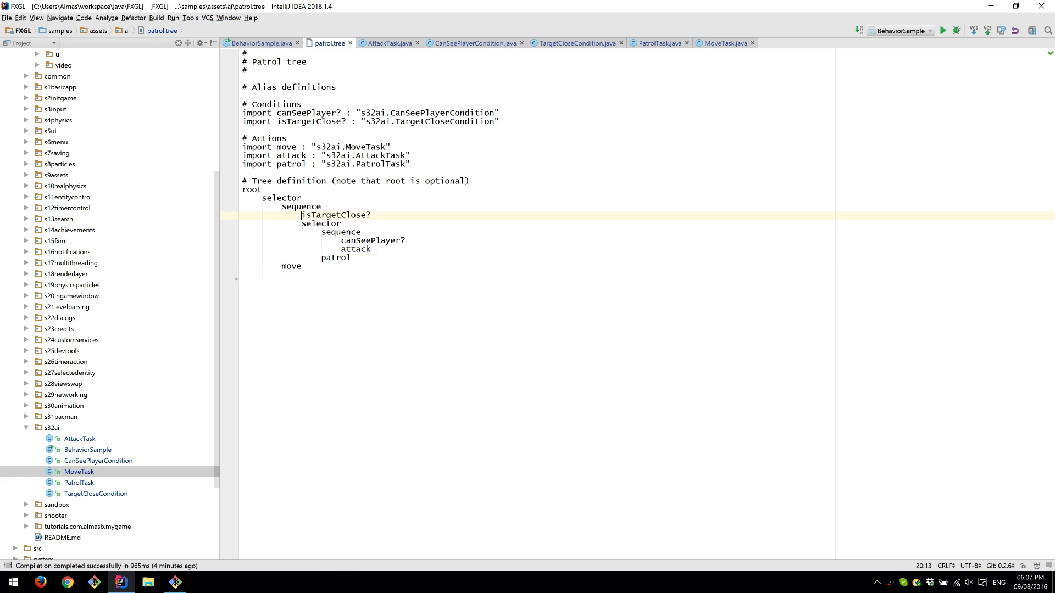
{"action": "left_click", "coordinate": [289, 266]}
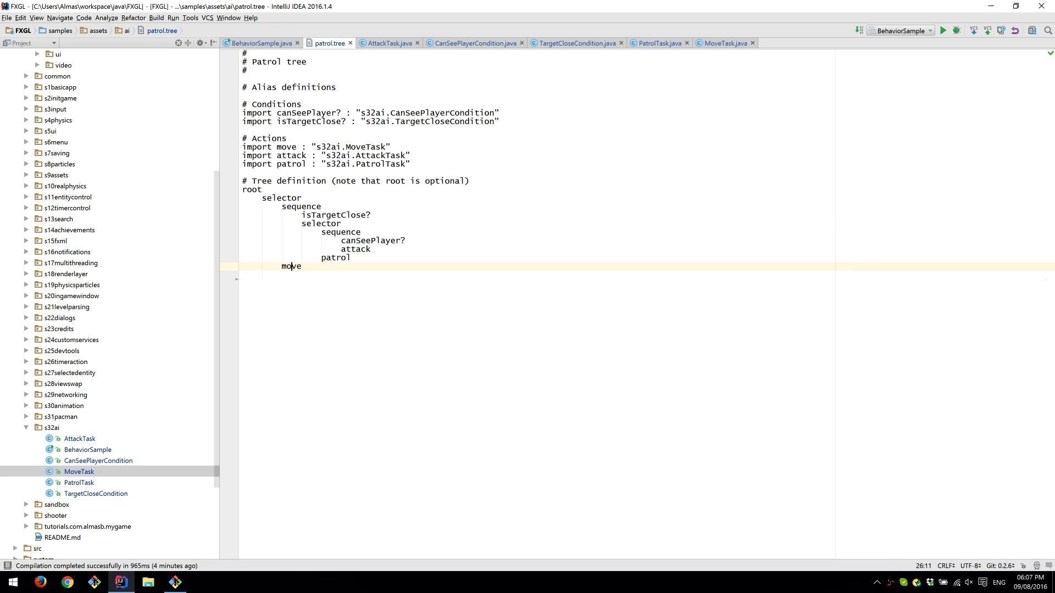
{"action": "left_click", "coordinate": [945, 31]}
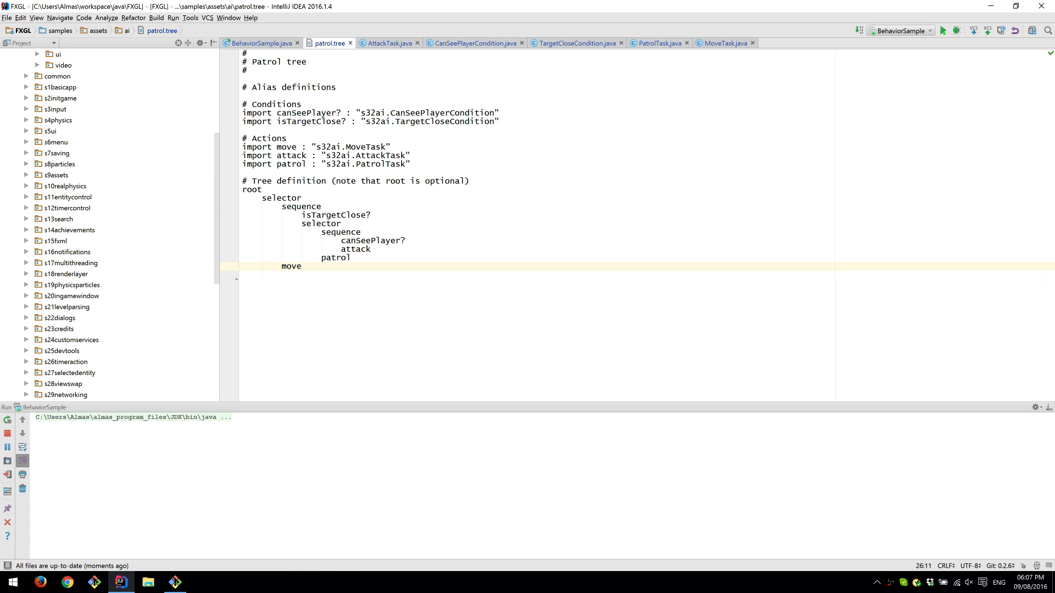
Watch the guard patrol and chase in the repositioned game window, then exit with YES.
{"action": "left_click", "coordinate": [944, 30]}
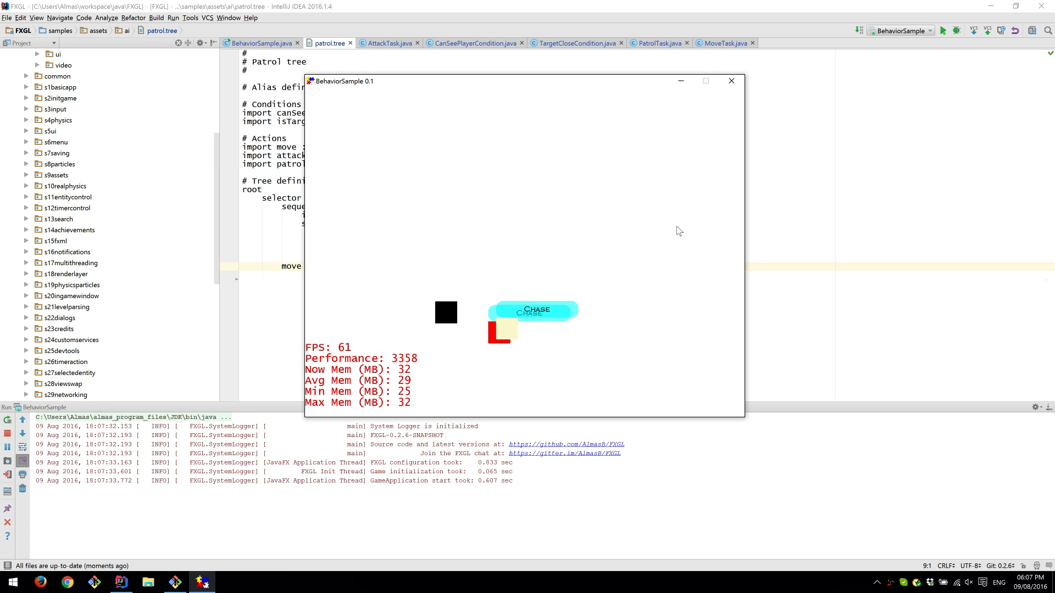
{"action": "left_click_drag", "start_coordinate": [343, 80], "coordinate": [568, 51]}
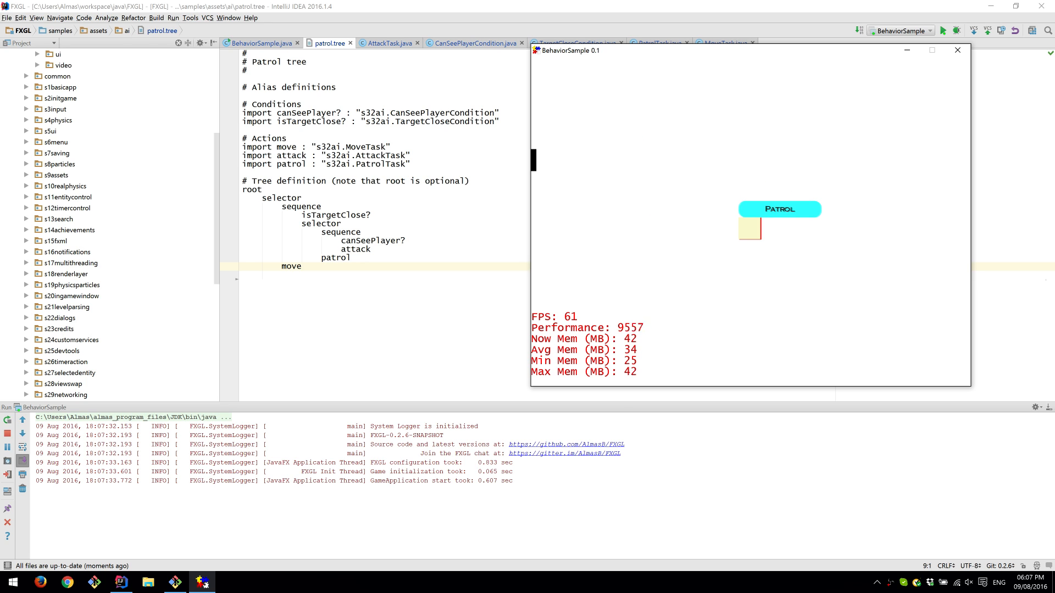
{"action": "mouse_move", "coordinate": [685, 230]}
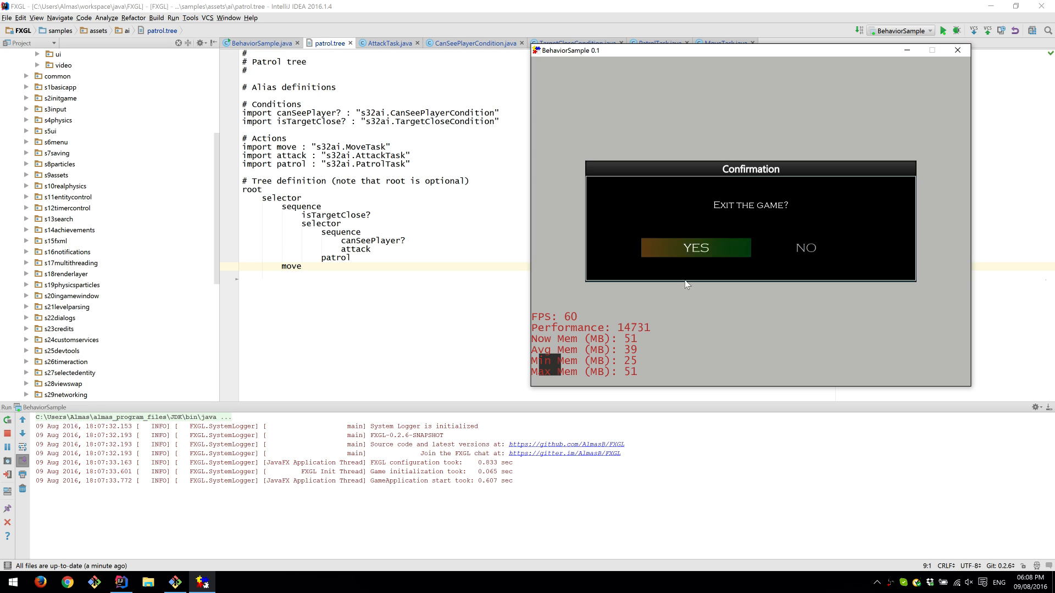
{"action": "left_click", "coordinate": [696, 247]}
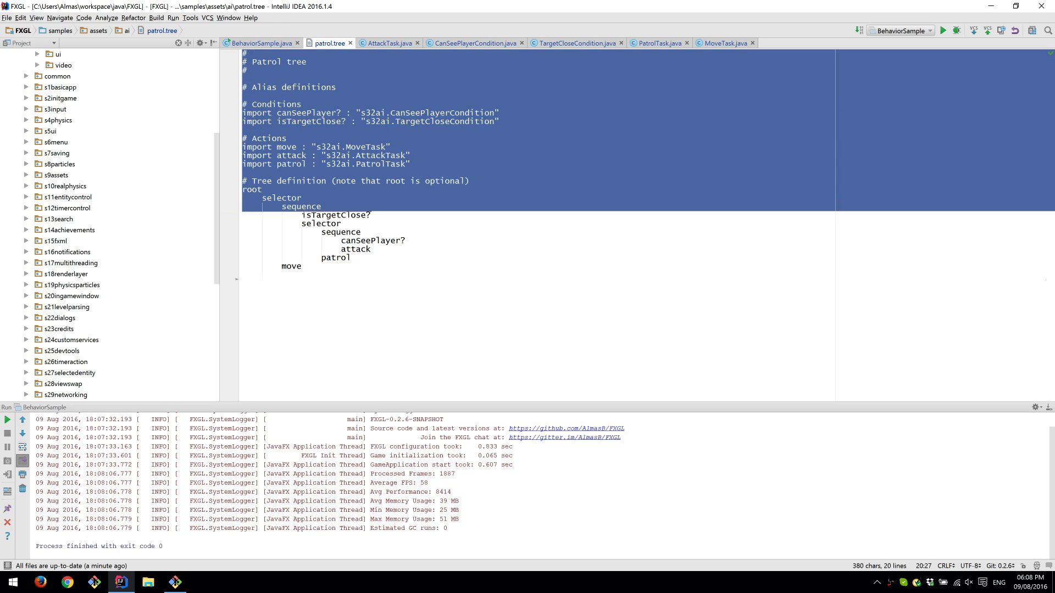
Return to BehaviorSample.java to view initGame assigning AIControl with patrol.tree to two enemies.
{"action": "left_click", "coordinate": [269, 275]}
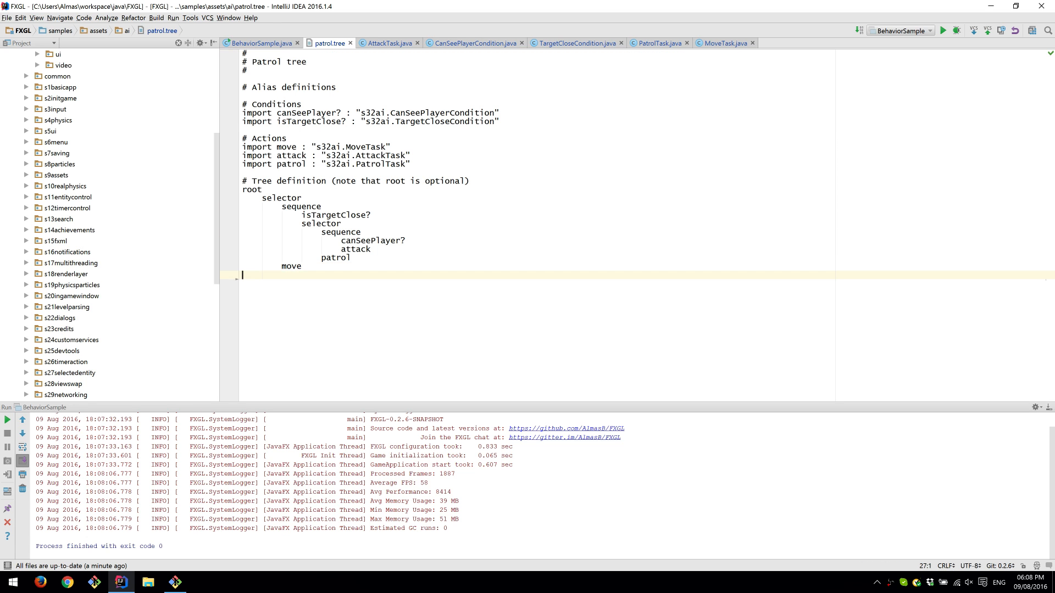
{"action": "left_click", "coordinate": [261, 43]}
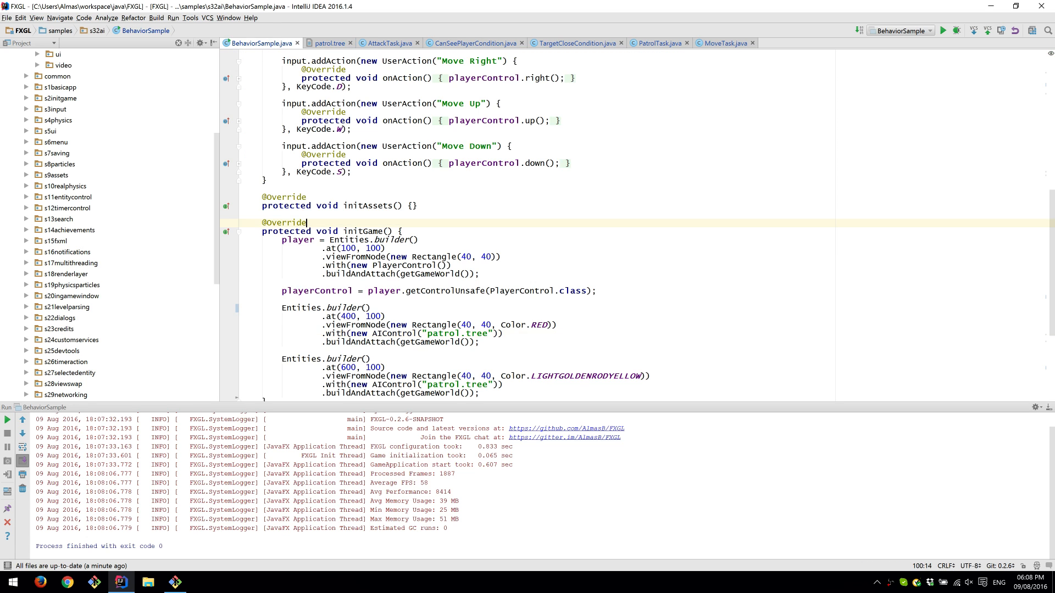